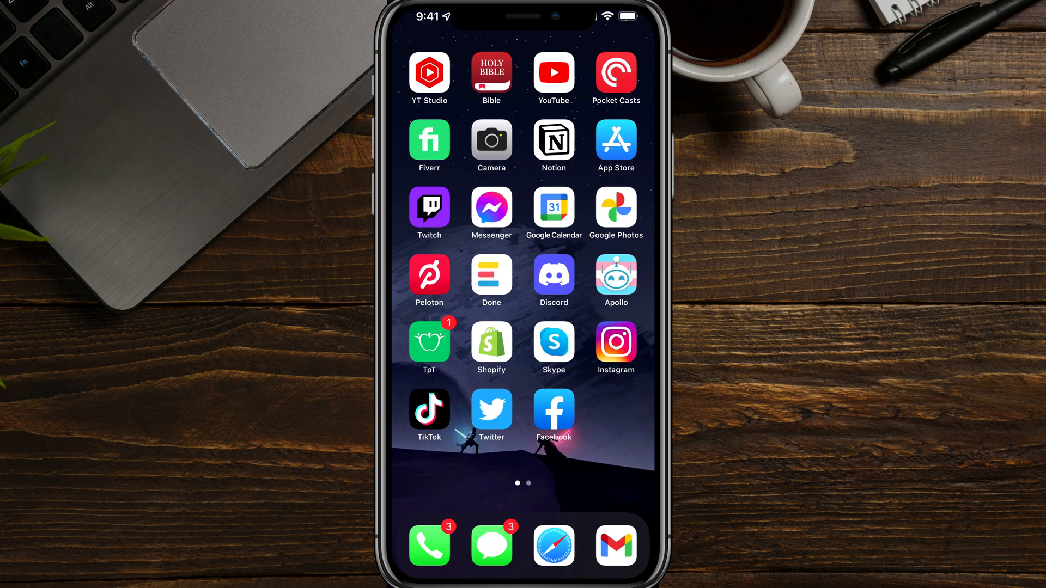
pyautogui.click(492, 545)
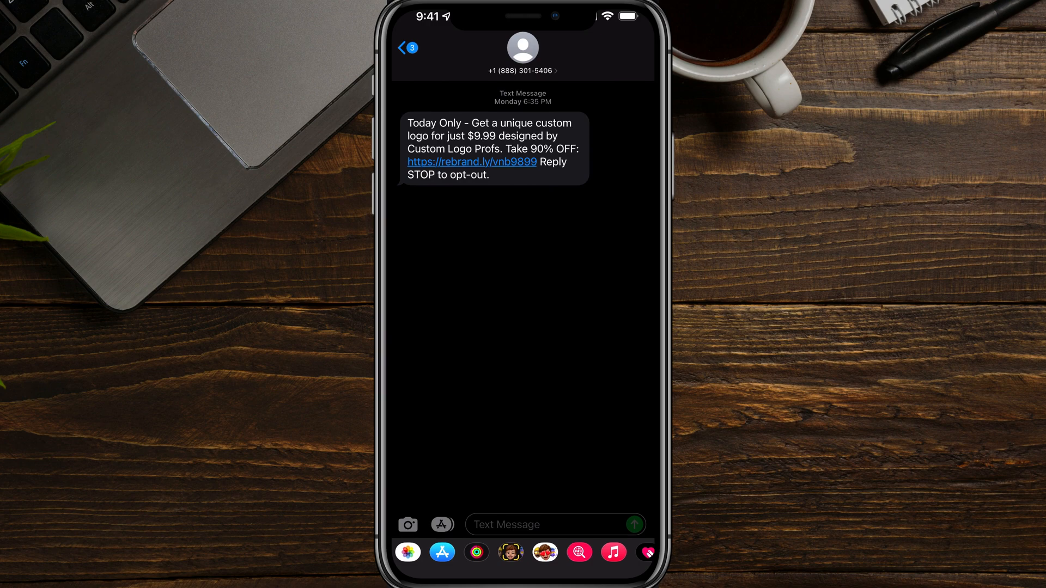
pyautogui.click(408, 51)
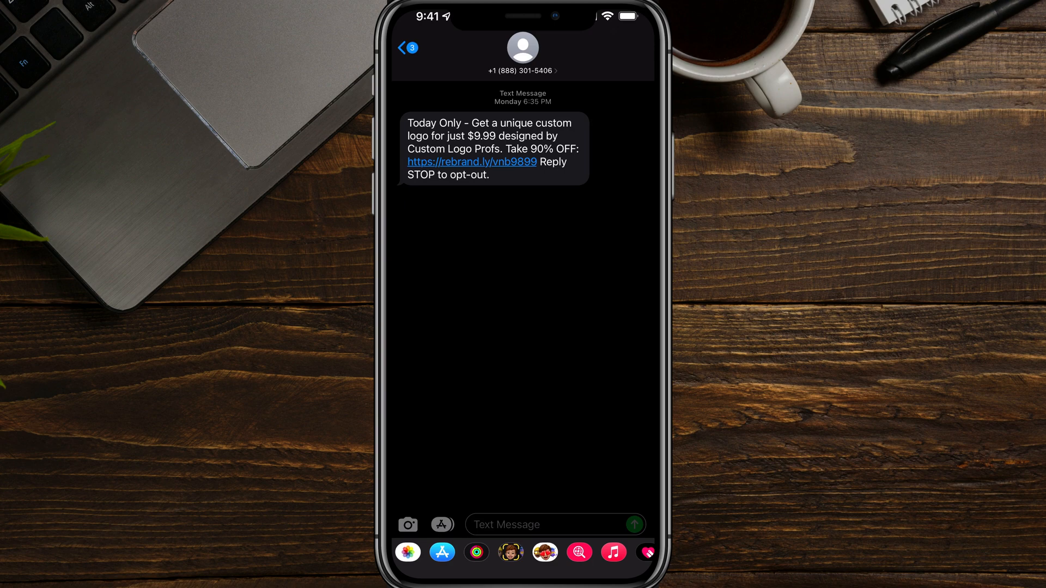
pyautogui.click(522, 71)
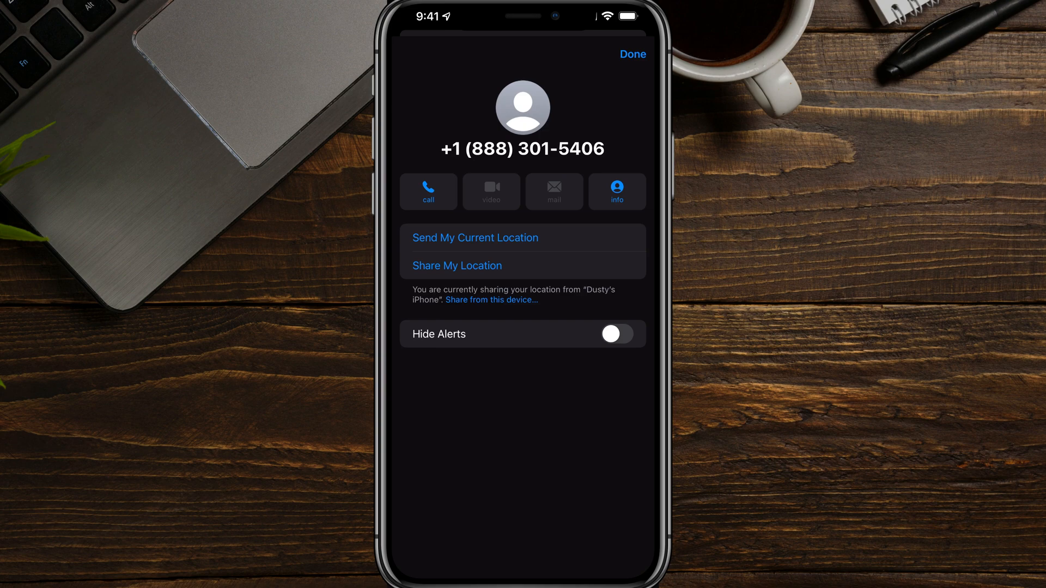
pyautogui.click(615, 334)
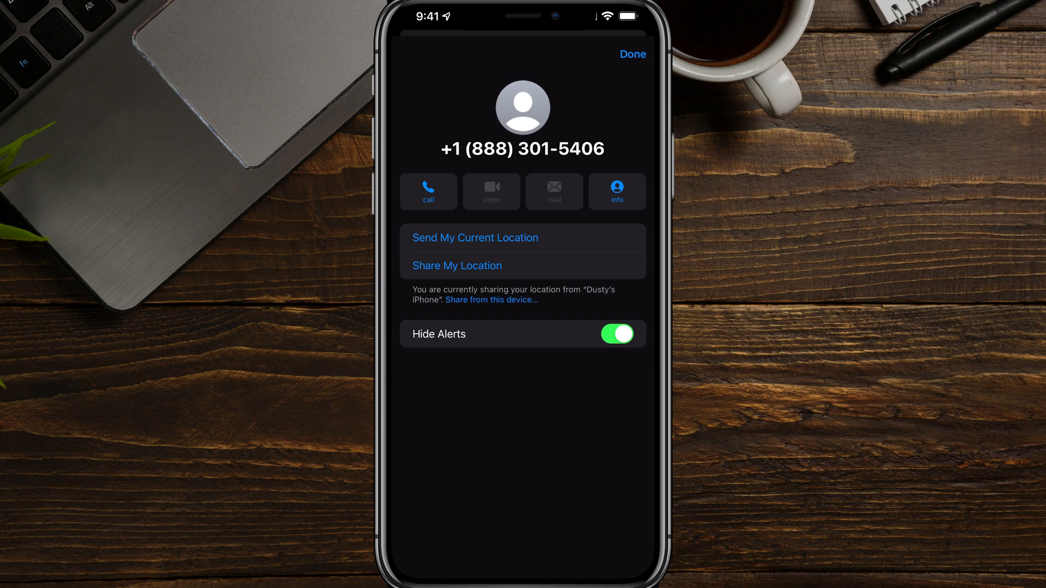
pyautogui.click(615, 192)
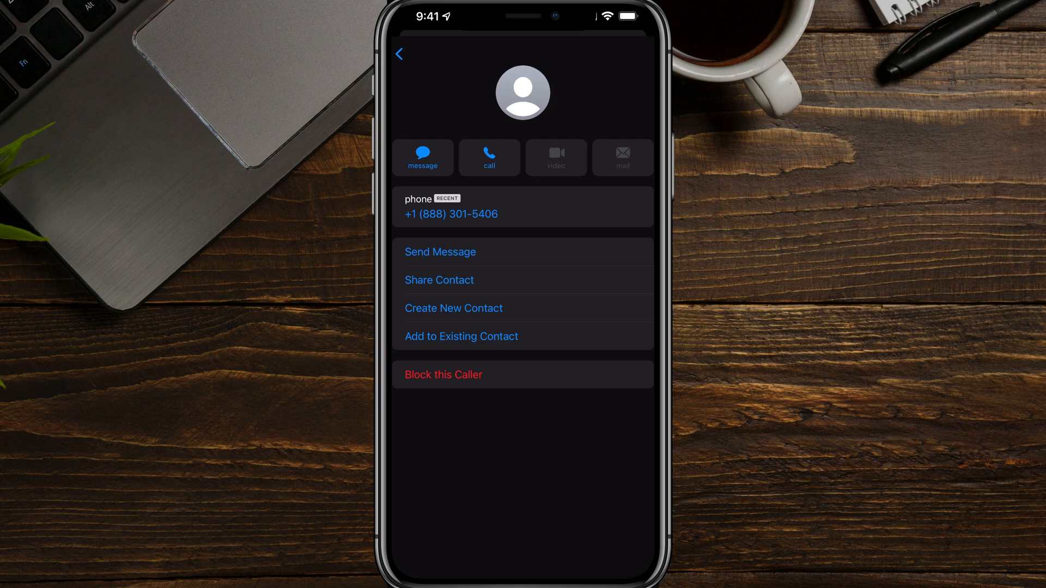
pyautogui.click(444, 374)
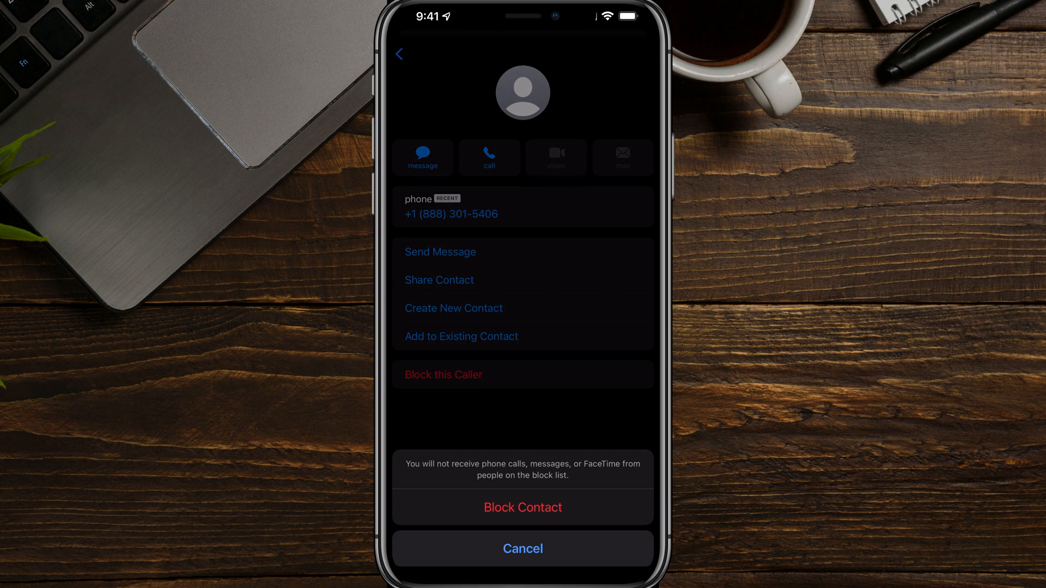
pyautogui.click(522, 506)
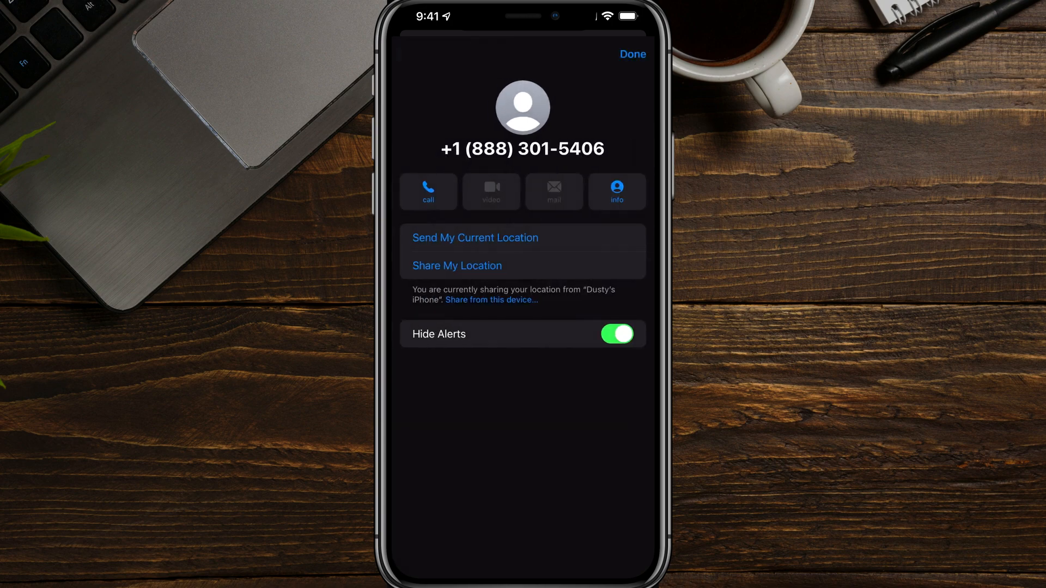
pyautogui.click(631, 54)
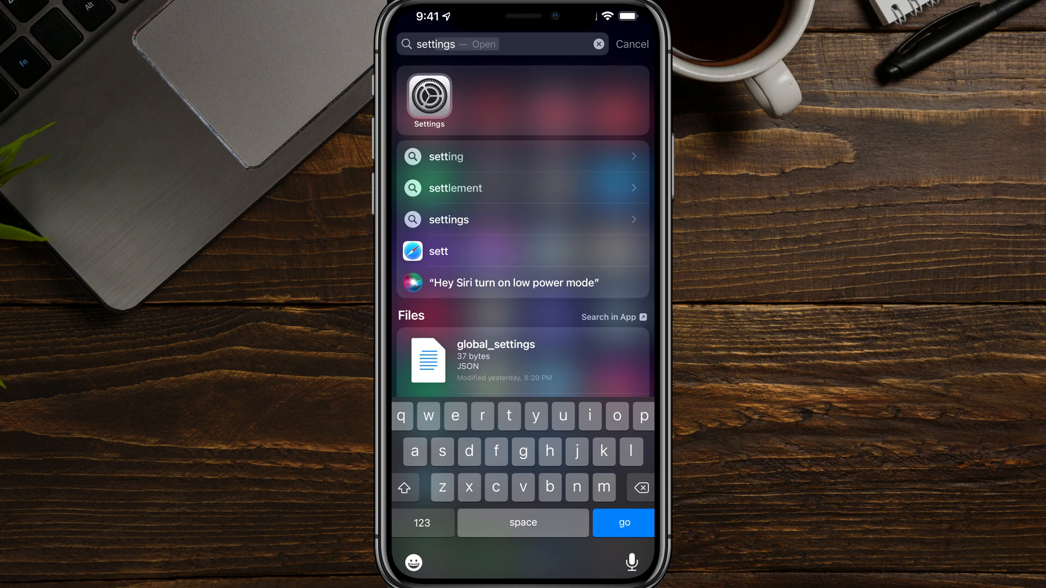
# Enable Filter Unknown Senders under Settings > Messages and return to the conversation list.
pyautogui.click(429, 94)
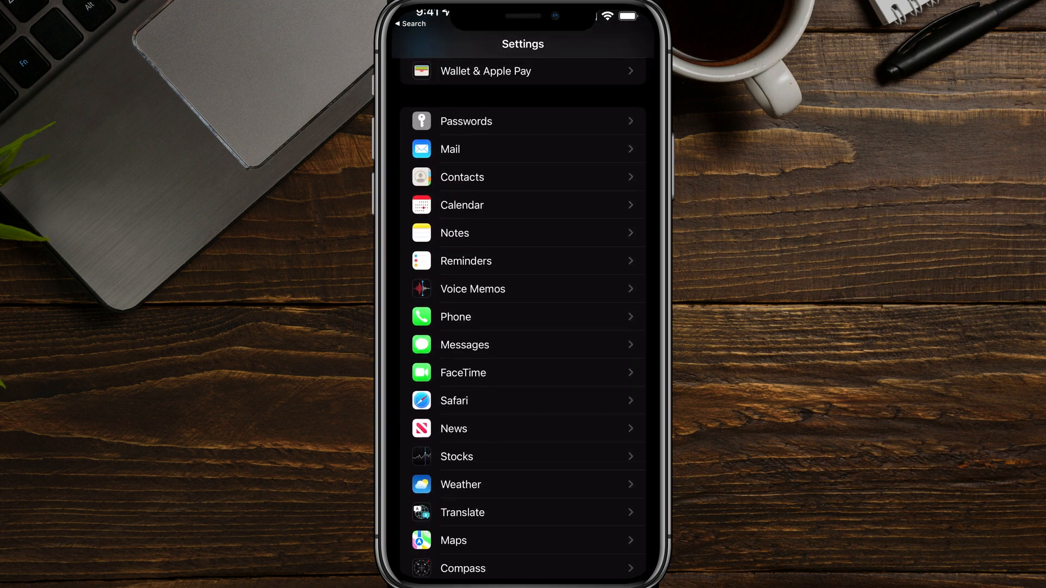
pyautogui.click(464, 345)
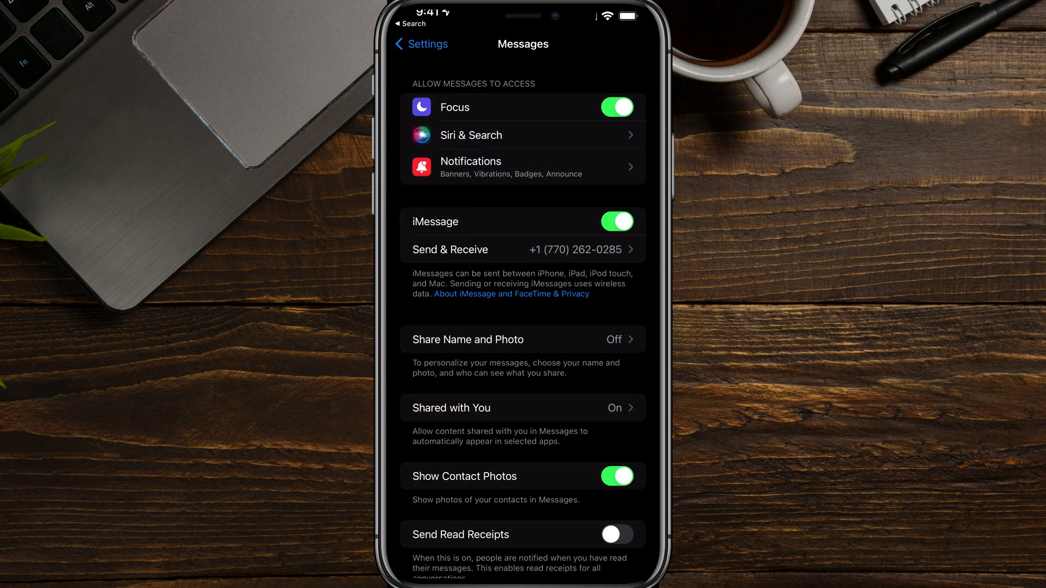
pyautogui.scroll(-3)
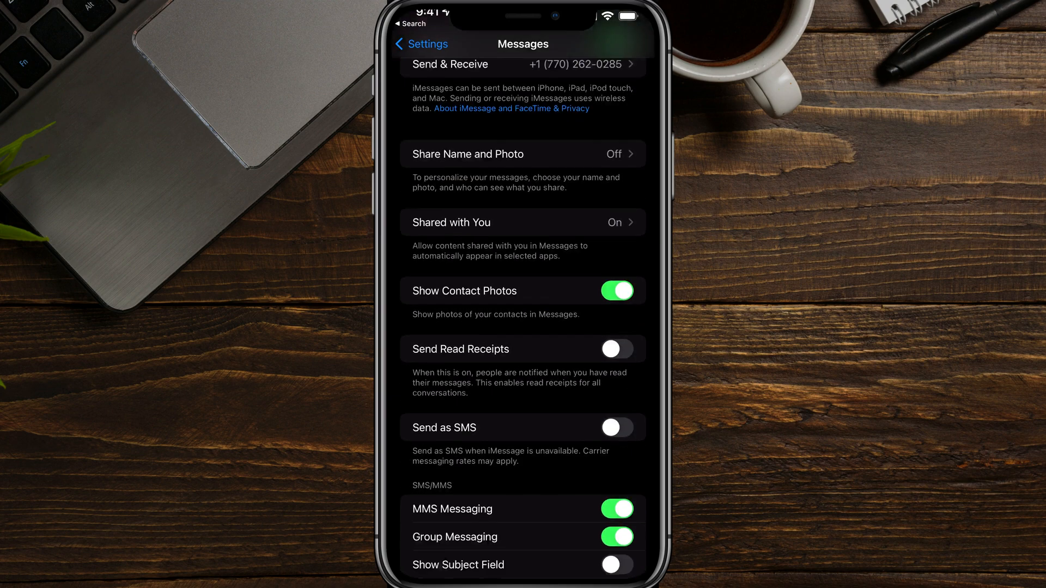
pyautogui.scroll(-3)
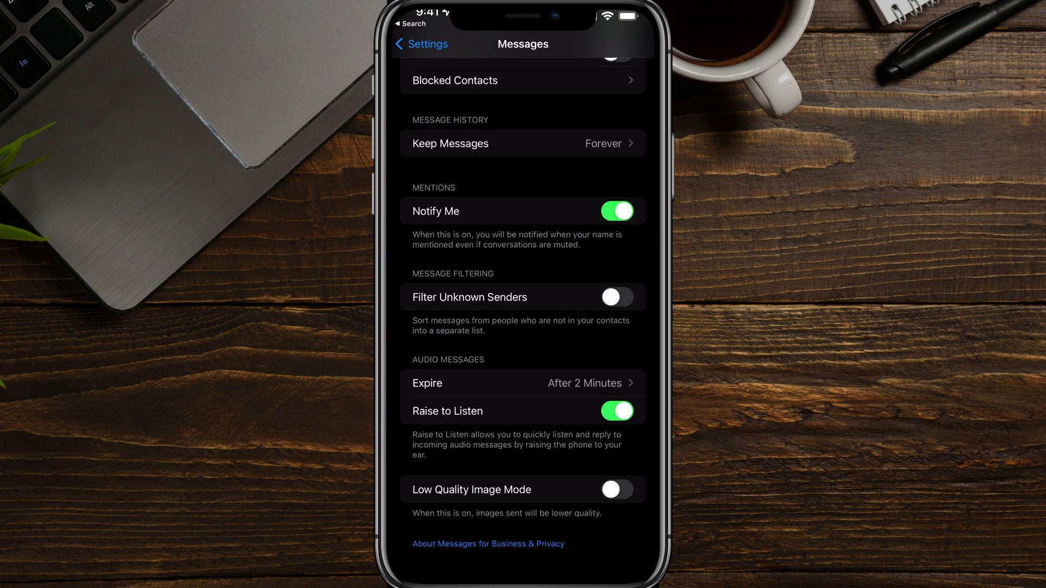
pyautogui.click(615, 296)
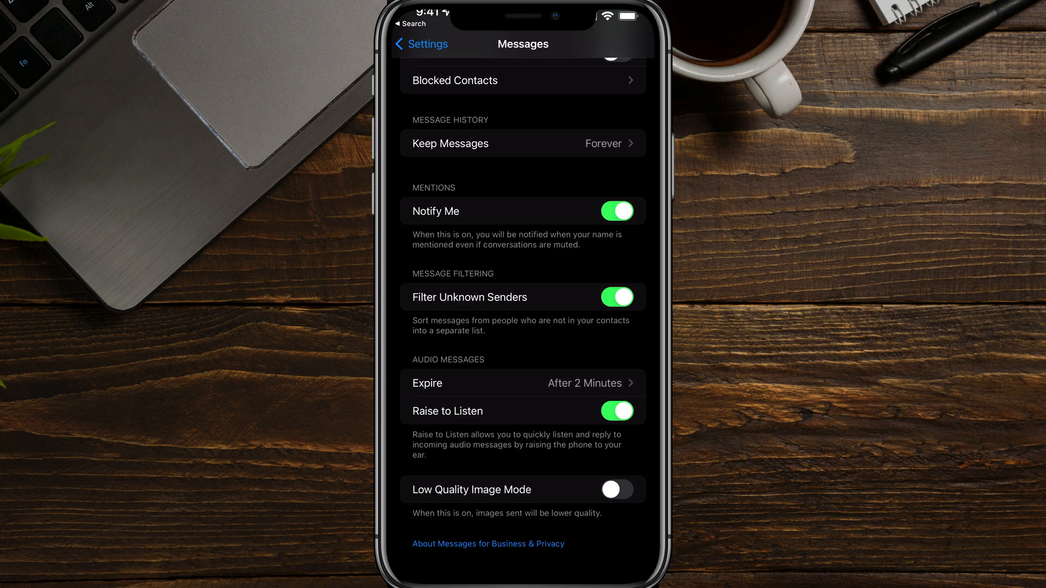
pyautogui.click(419, 44)
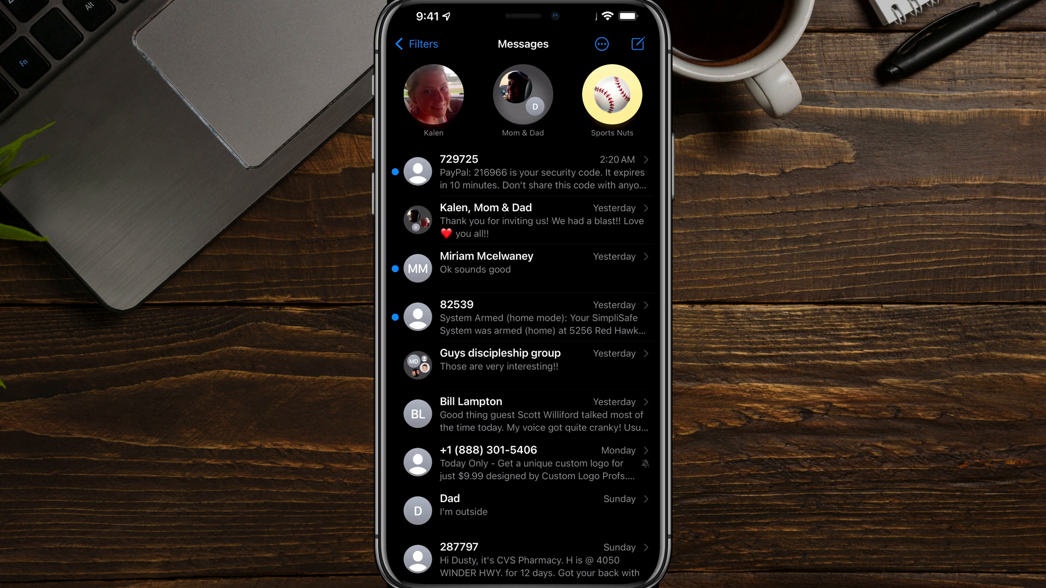
# Browse the Known Senders filter, then switch to the Unknown Senders list holding the logo spam.
pyautogui.click(415, 44)
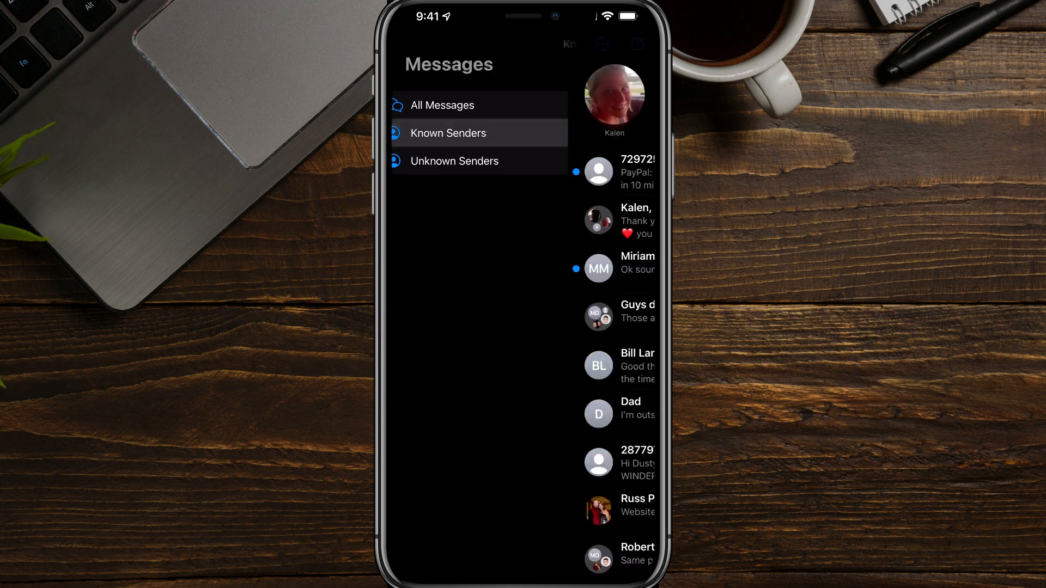
pyautogui.click(448, 133)
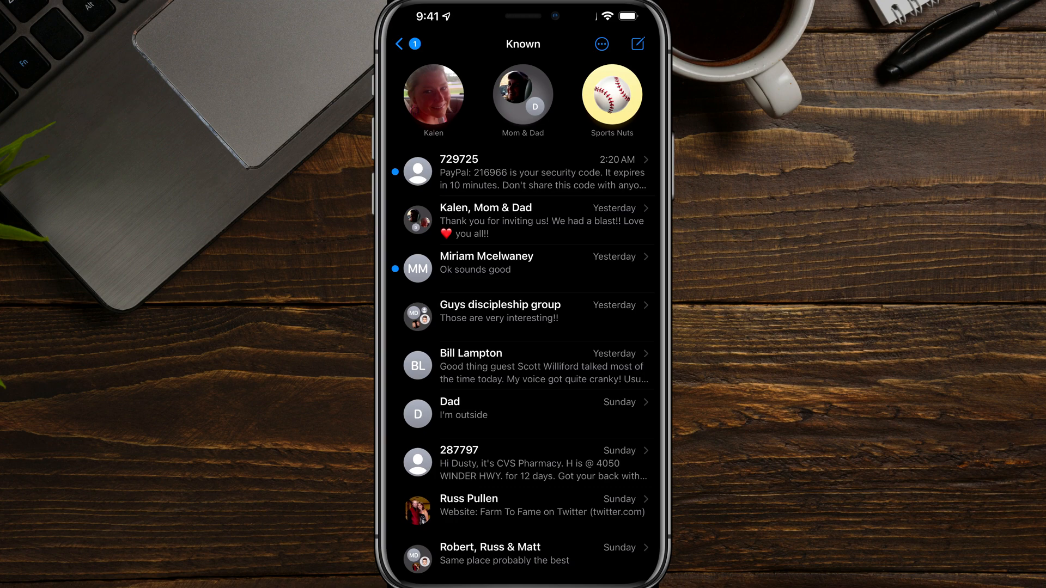
pyautogui.click(399, 44)
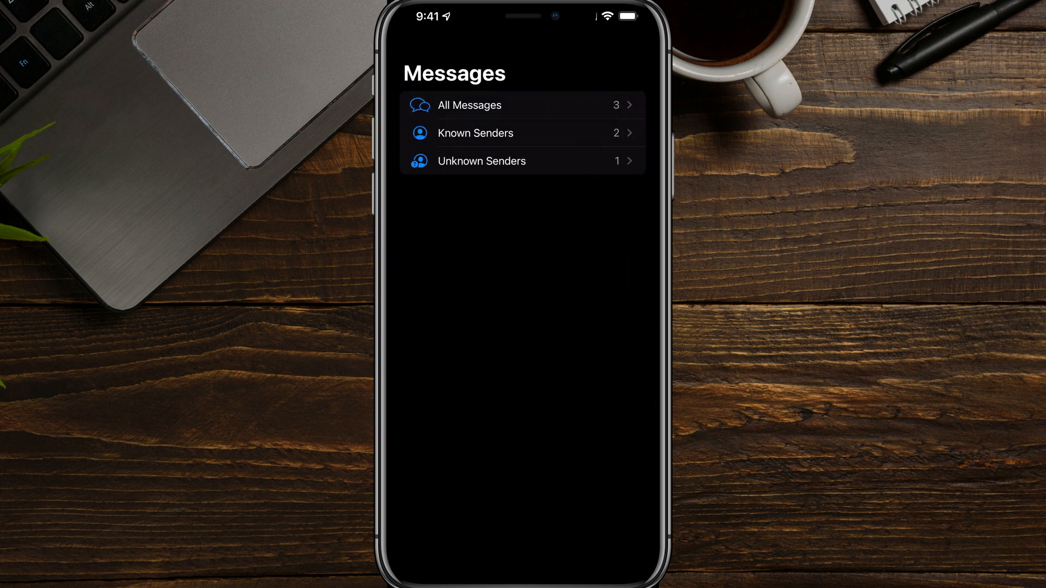
pyautogui.click(481, 161)
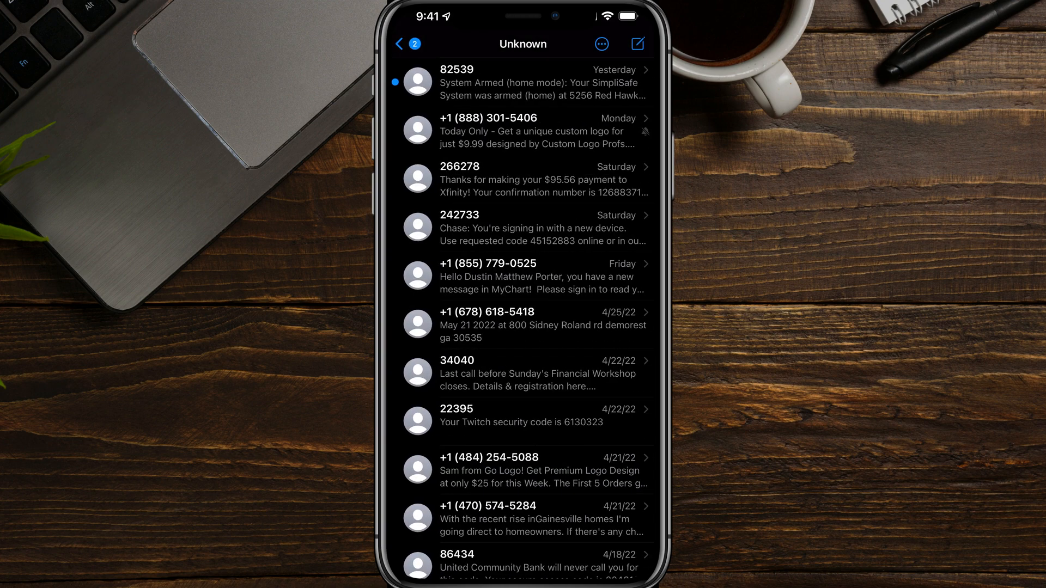
pyautogui.scroll(-3)
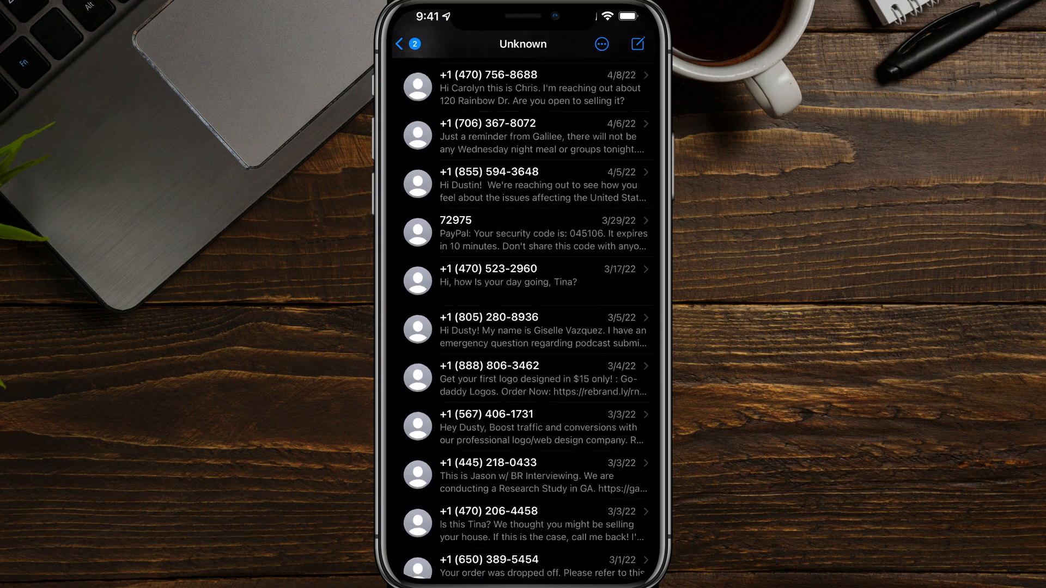